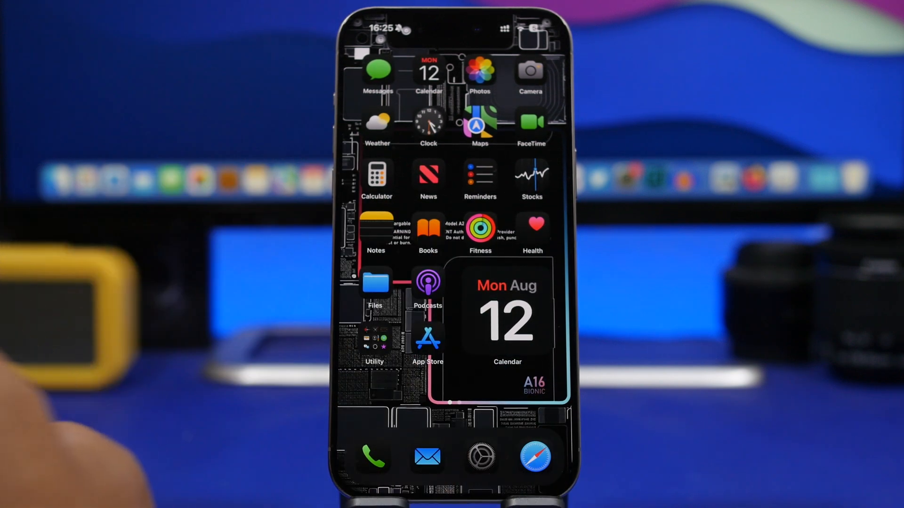
# Step: Navigate into Settings > General to reach the Software Update page
pyautogui.click(480, 458)
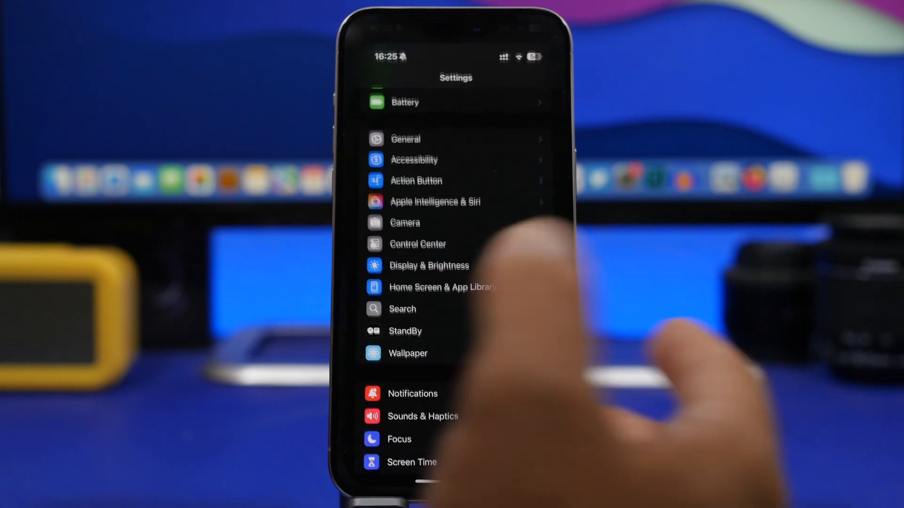
pyautogui.click(405, 139)
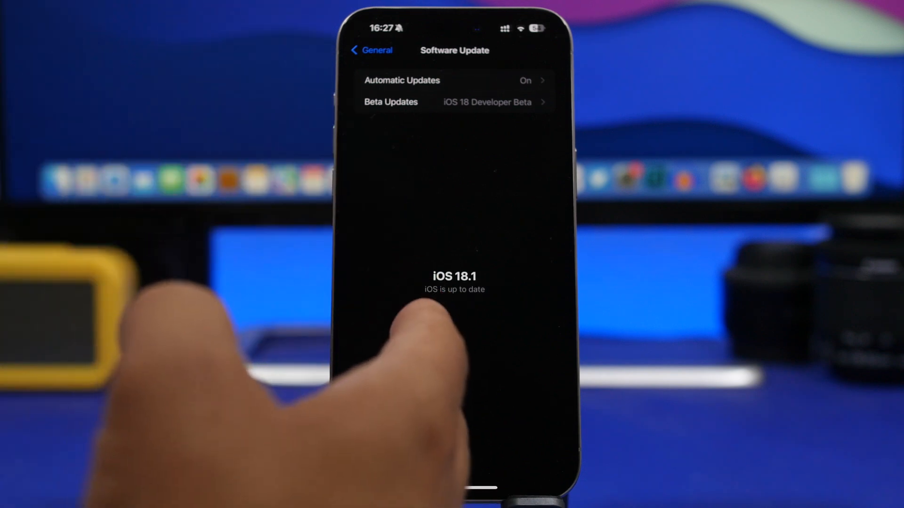
pyautogui.moveTo(404, 346)
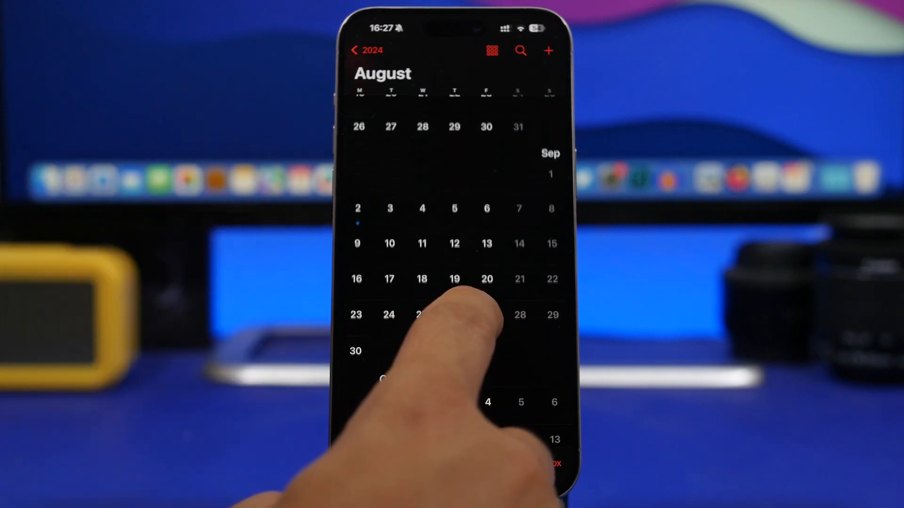
# Step: Scroll the Calendar month view forward from August to September 2024
pyautogui.scroll(3)
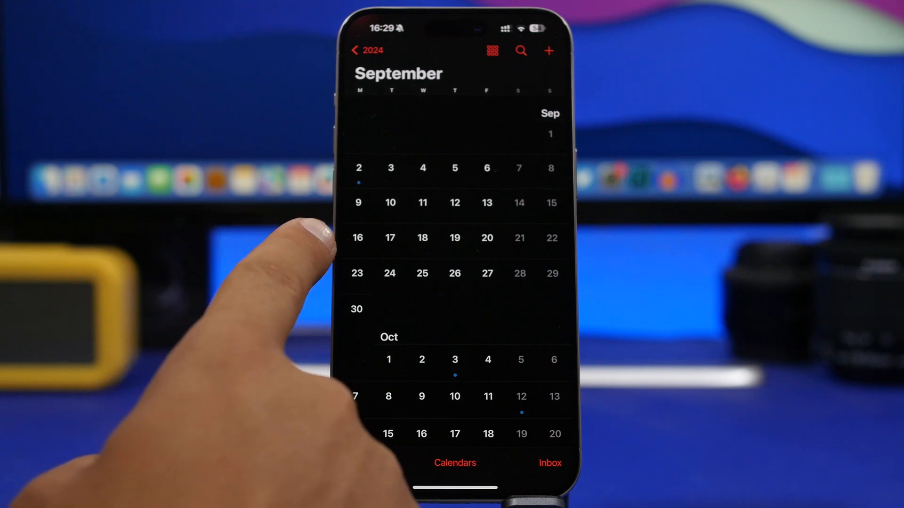
pyautogui.moveTo(312, 242)
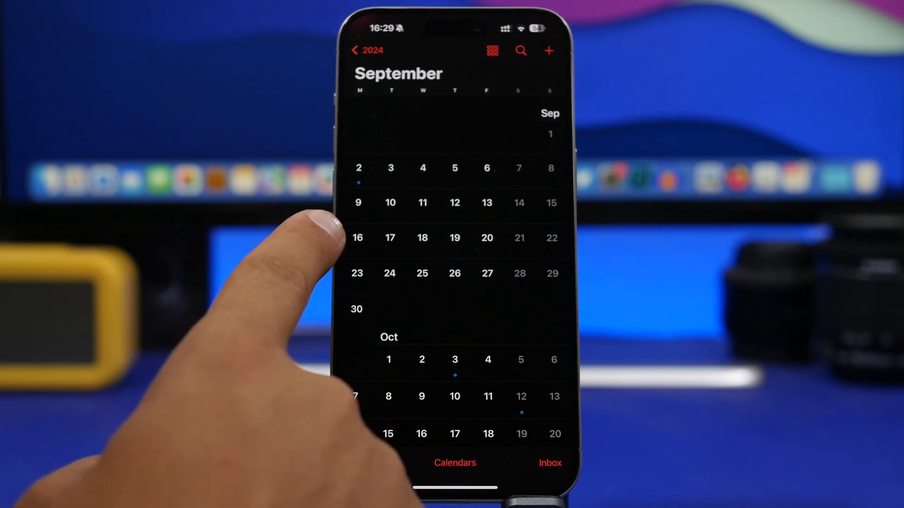